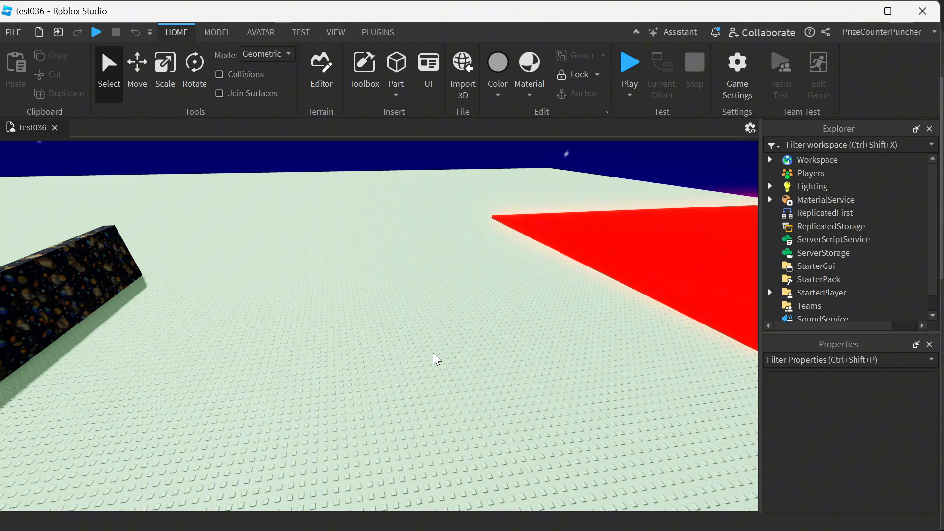
mouse_move(466, 346)
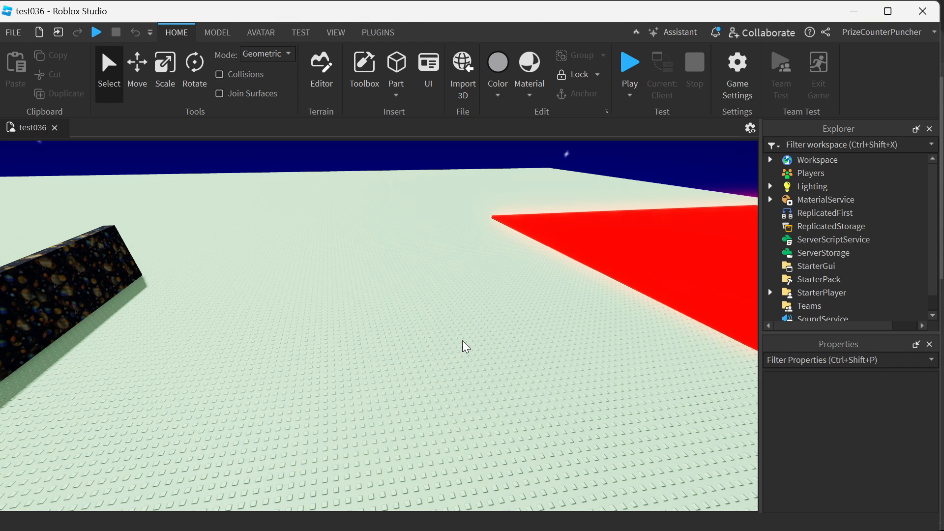
Expand StarterPlayer and StarterCharacterScripts, then select the QtoSprint LocalScript.
left_click(771, 293)
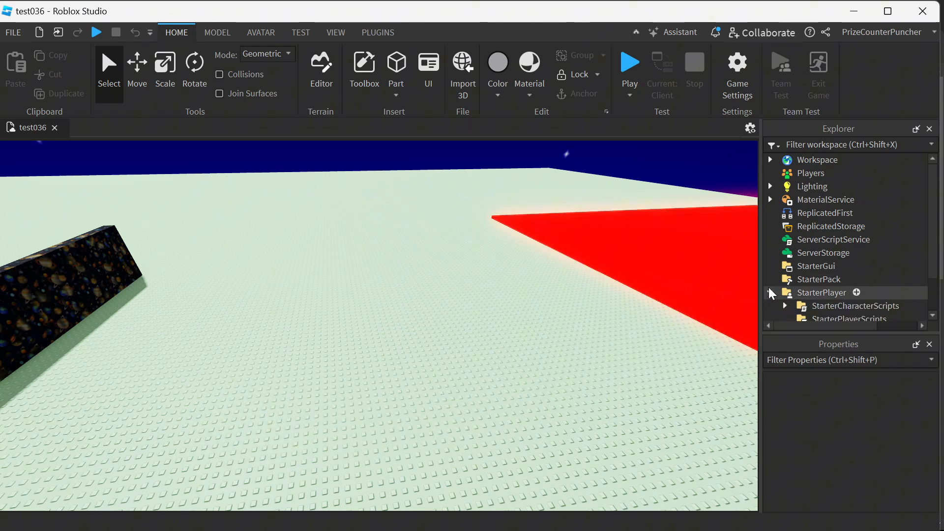
left_click(786, 305)
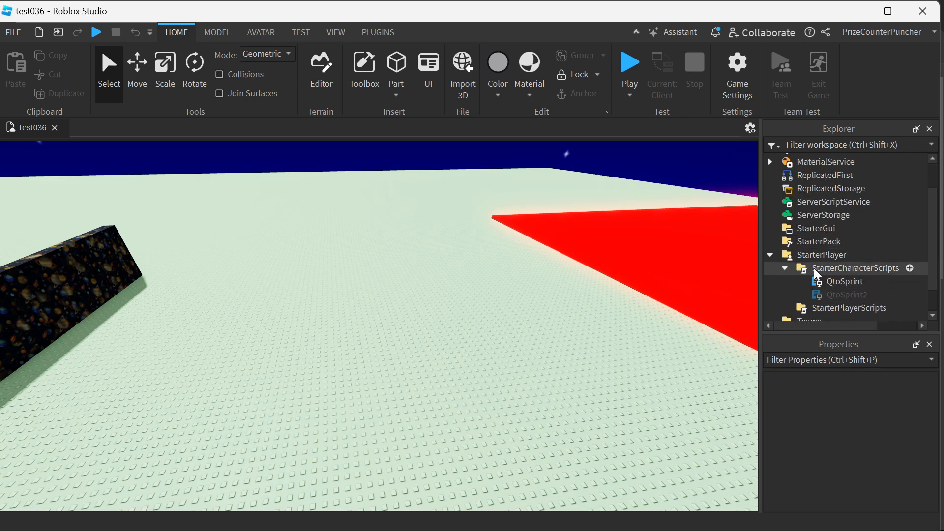
left_click(846, 281)
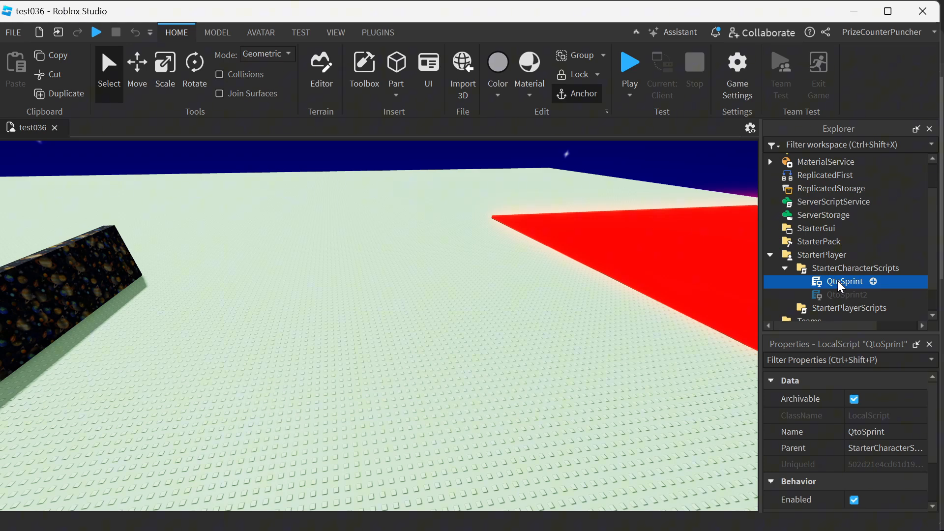
Open QtoSprint and walk through its Q key check, WalkSpeed 40, reset to 16 and animation stop.
double_click(846, 281)
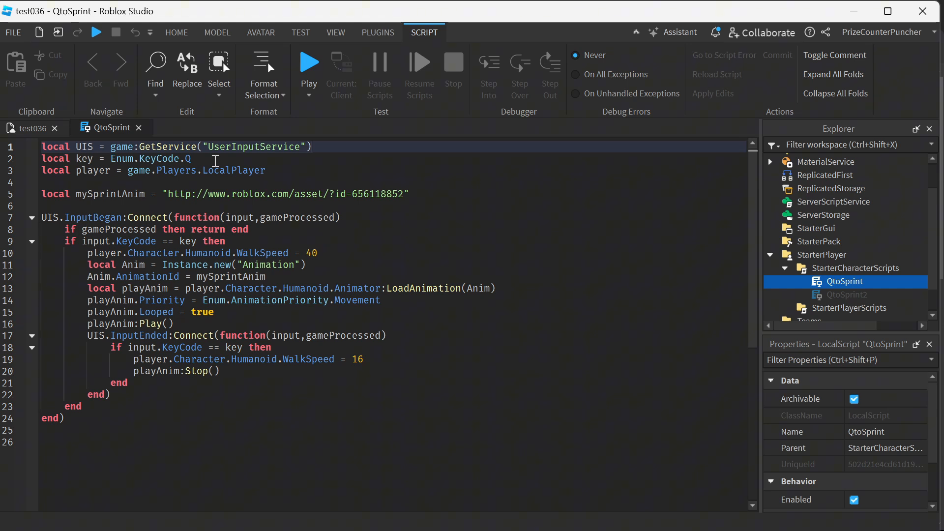
double_click(149, 158)
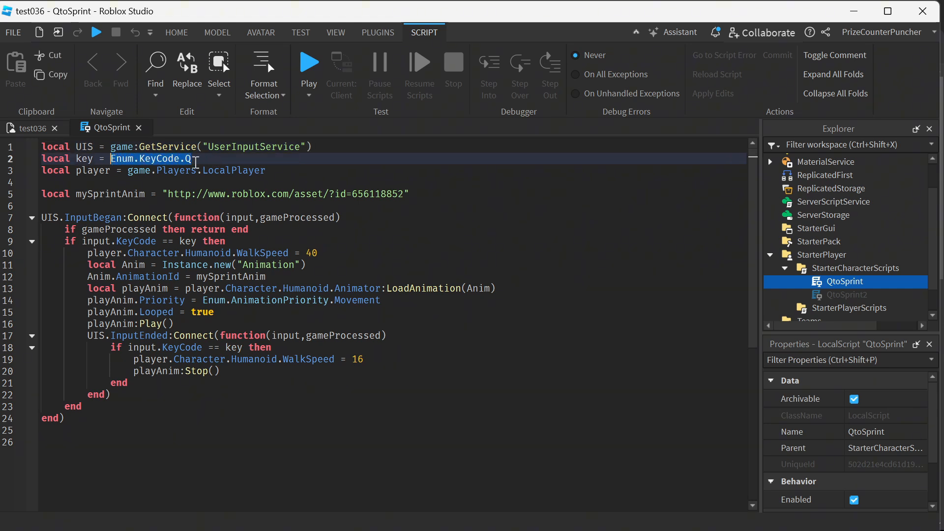
left_click(151, 230)
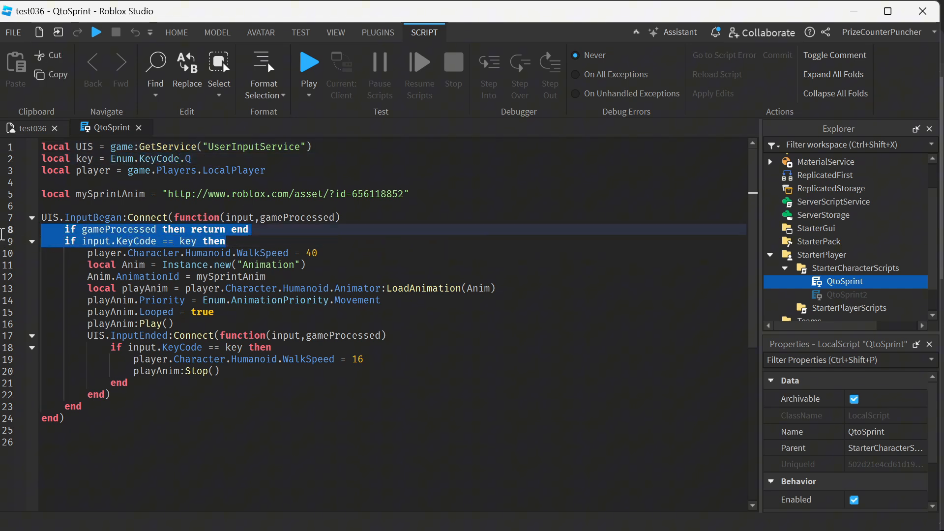
mouse_move(329, 252)
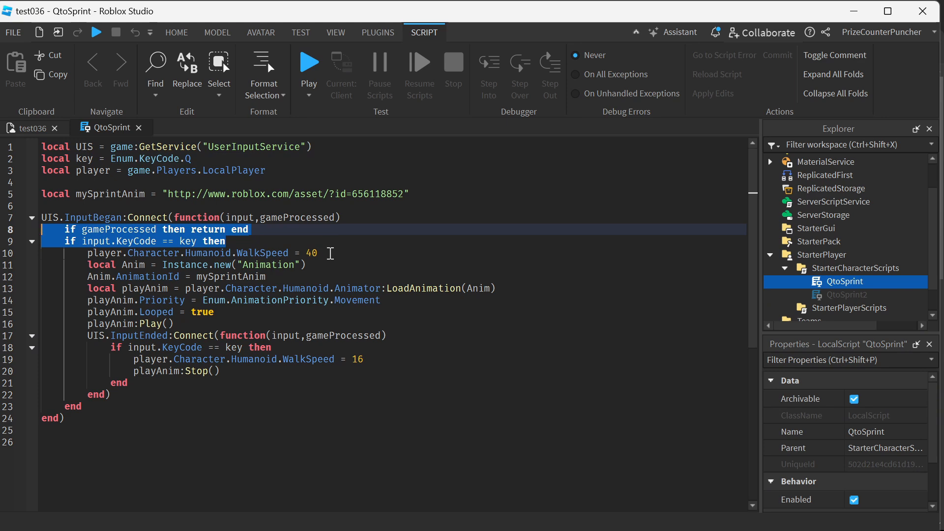
left_click(330, 253)
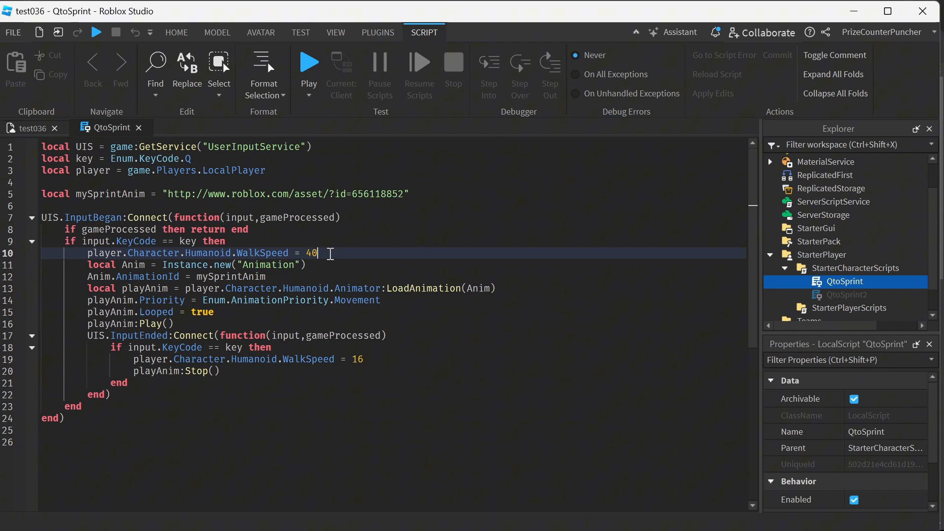
mouse_move(319, 253)
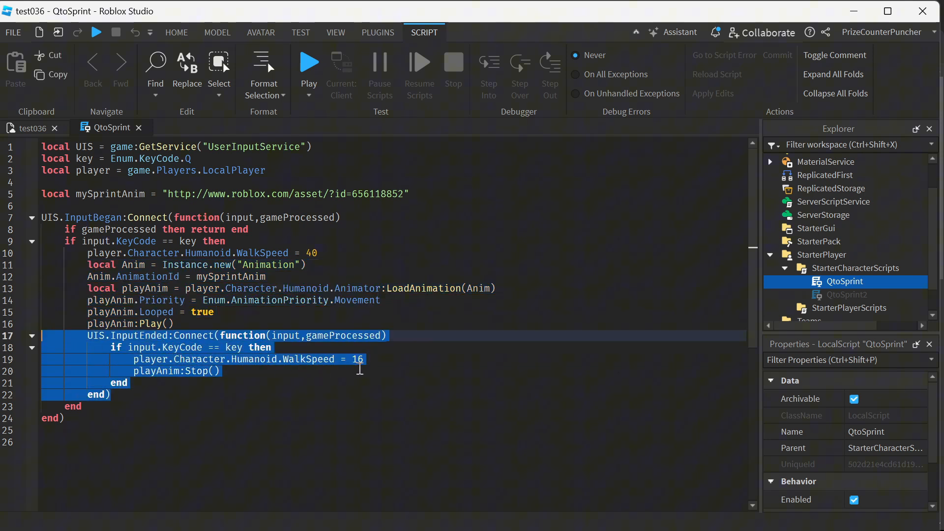
left_click(366, 359)
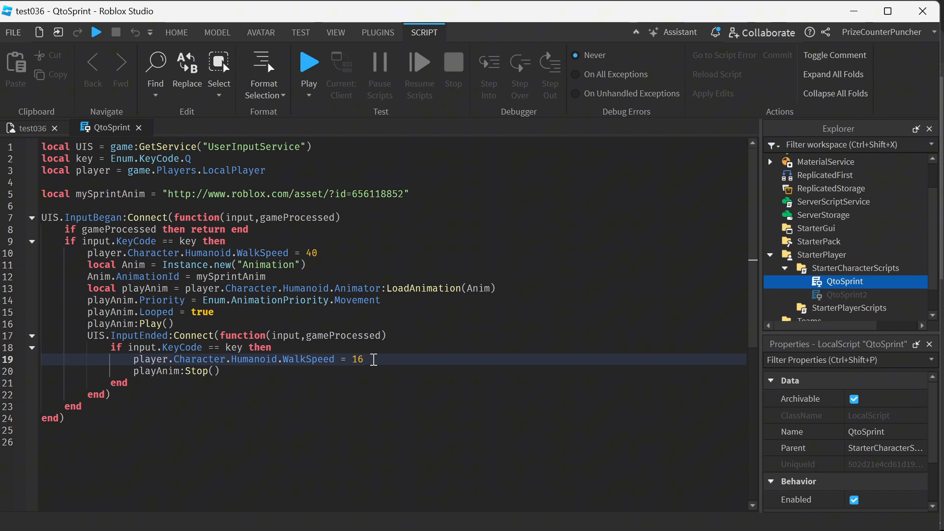
mouse_move(280, 371)
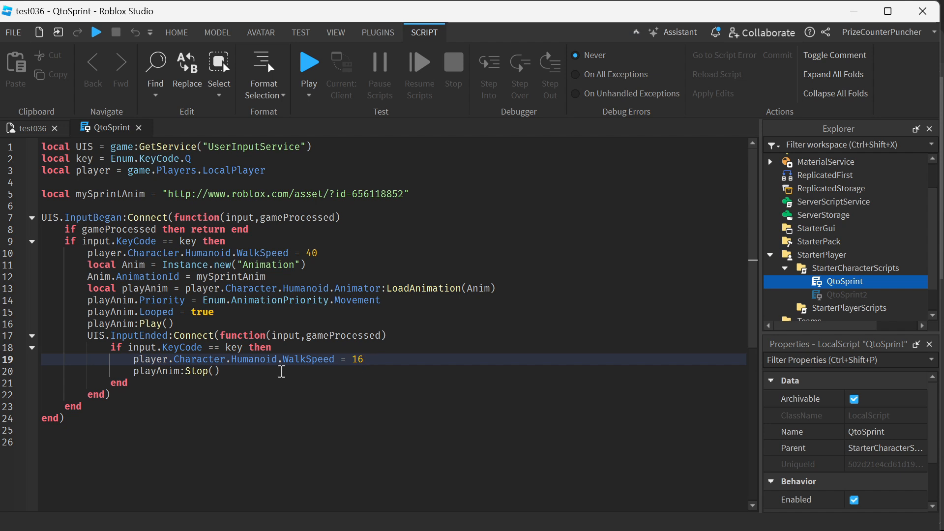
left_click(176, 371)
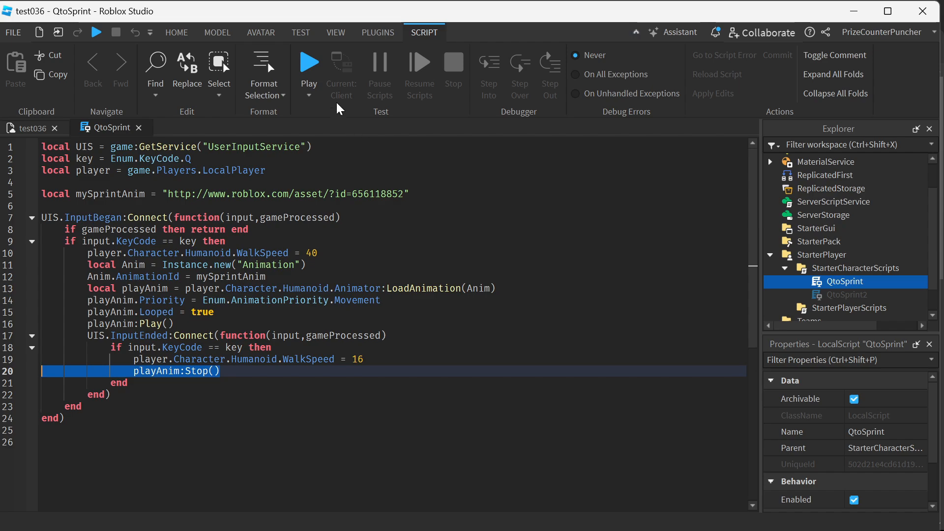
Close the QtoSprint script tab to return to the 3D scene.
left_click(308, 62)
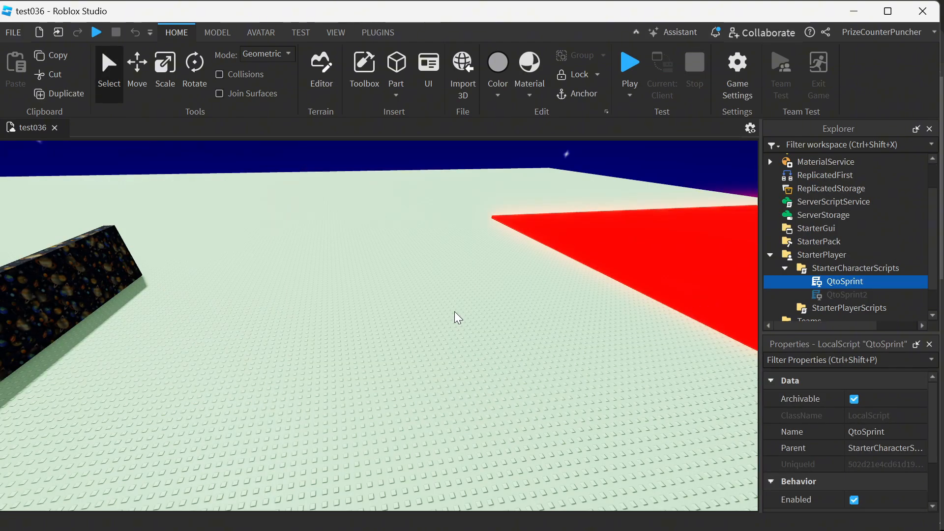
mouse_move(808, 429)
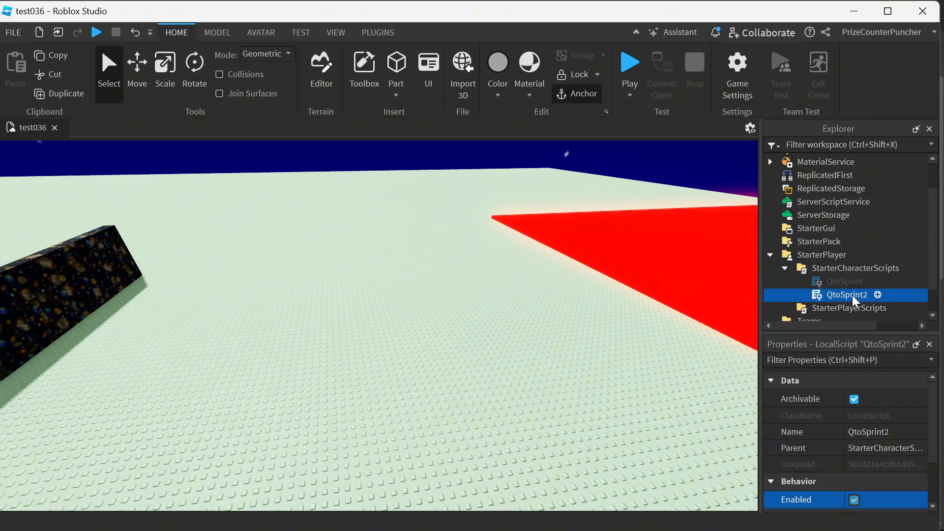
mouse_move(845, 268)
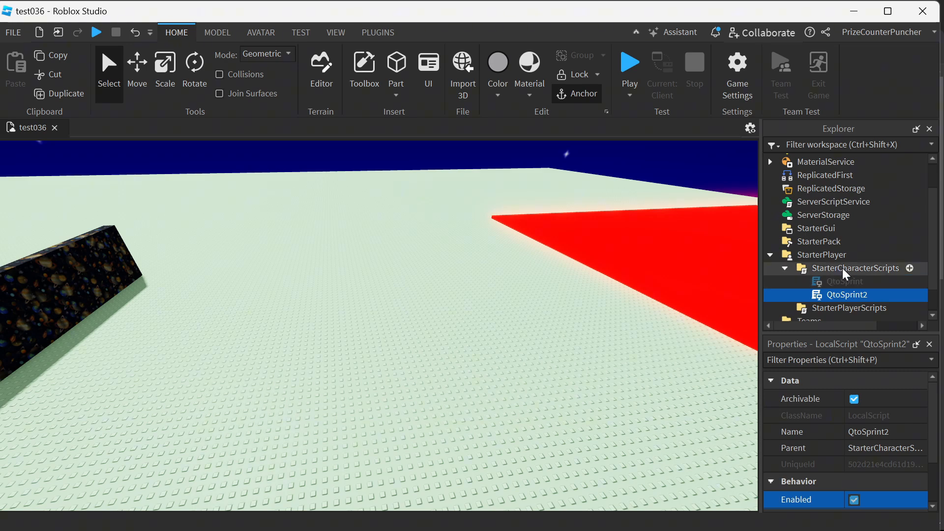
mouse_move(846, 298)
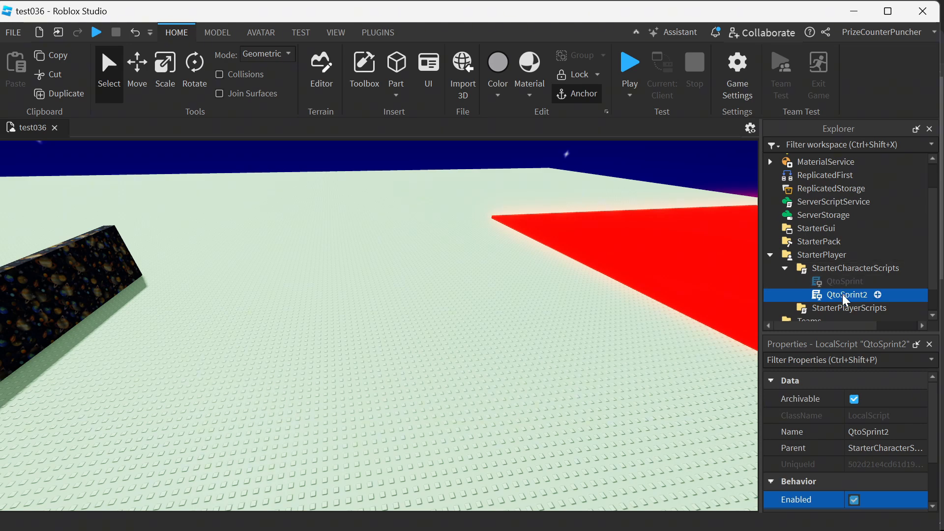
Open QtoSprint2 and review ContextActionService, the humanoid lines and the Sprint binding to Q.
double_click(848, 295)
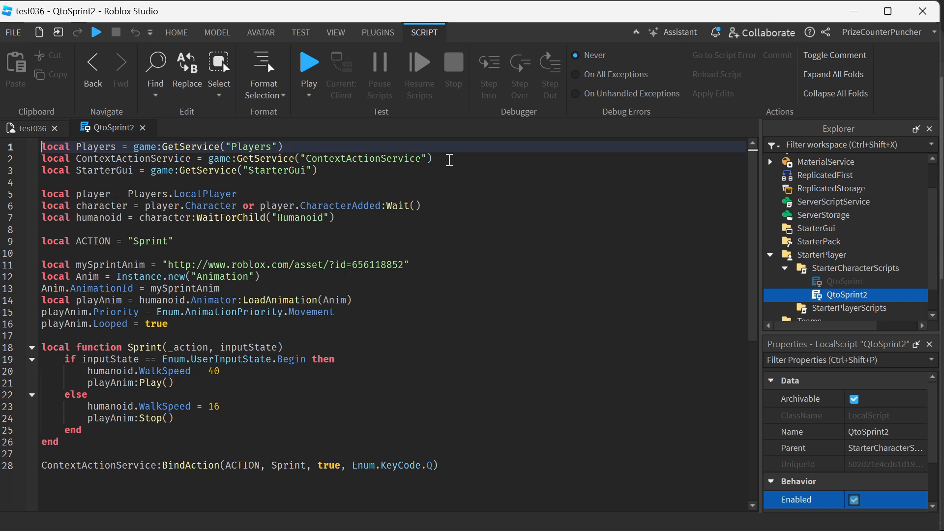
left_click(448, 158)
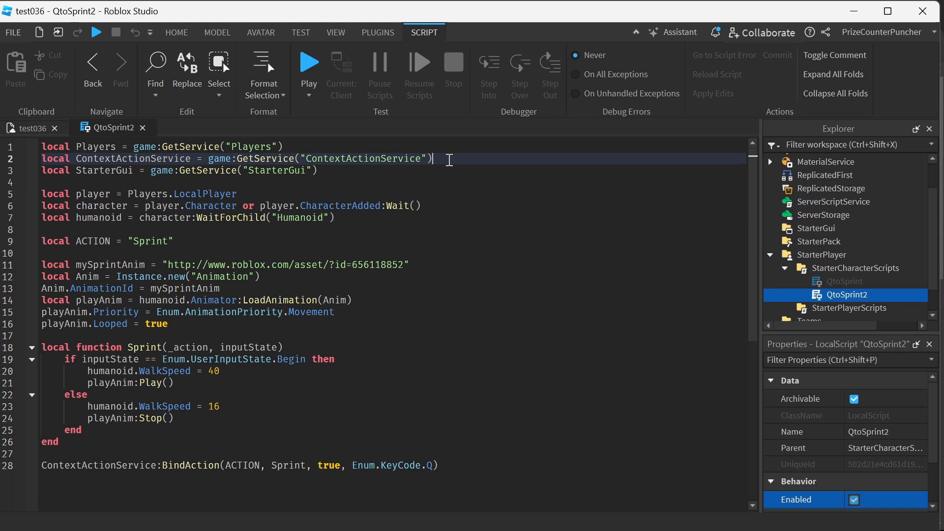
left_click(356, 170)
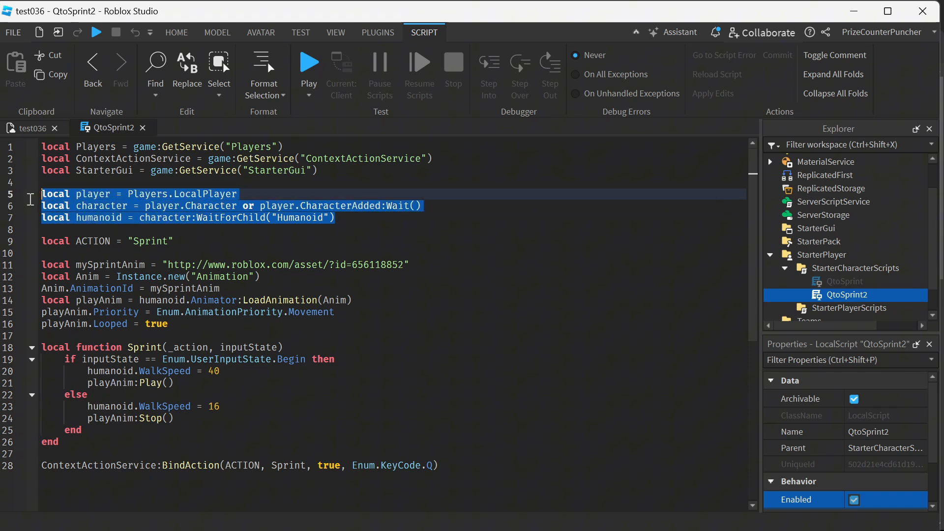
mouse_move(397, 206)
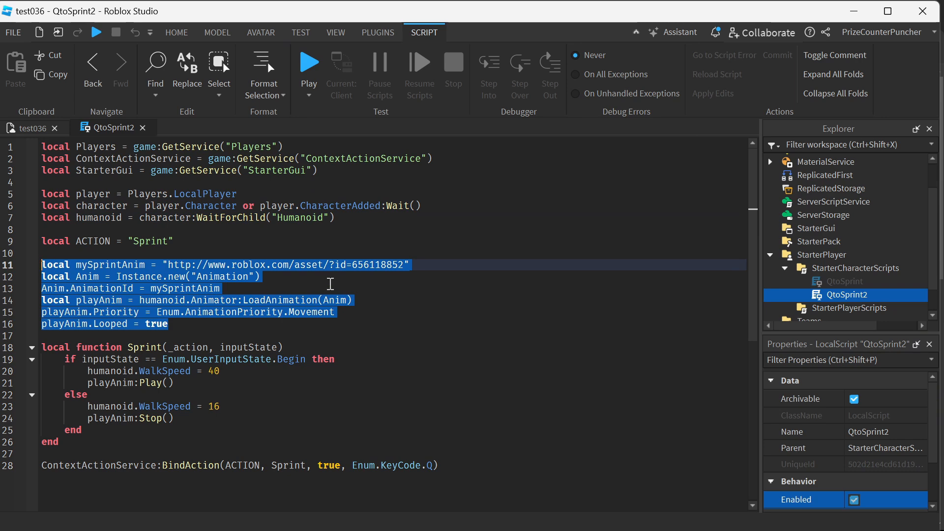
mouse_move(351, 359)
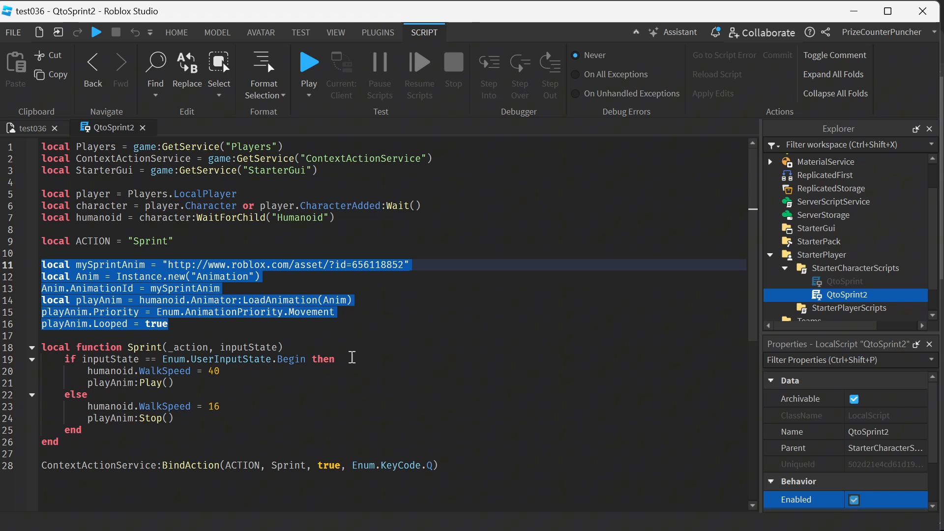
left_click(445, 465)
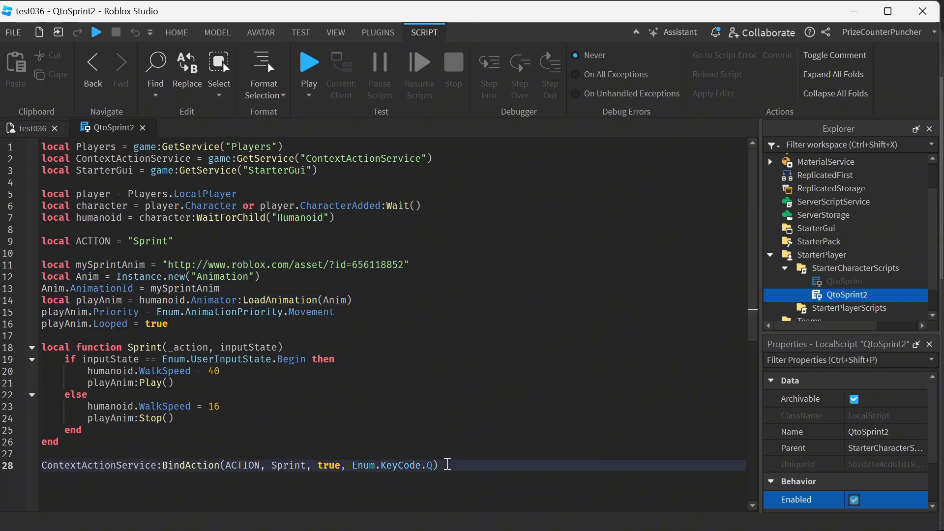
double_click(394, 464)
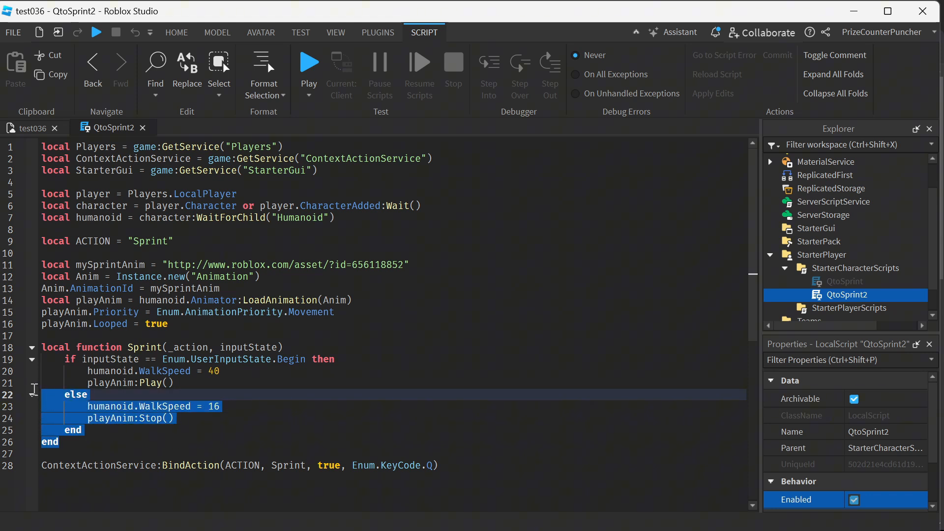
Review the animation, Begin-state and WalkSpeed 40/16 lines, then start a play-test.
left_click(273, 383)
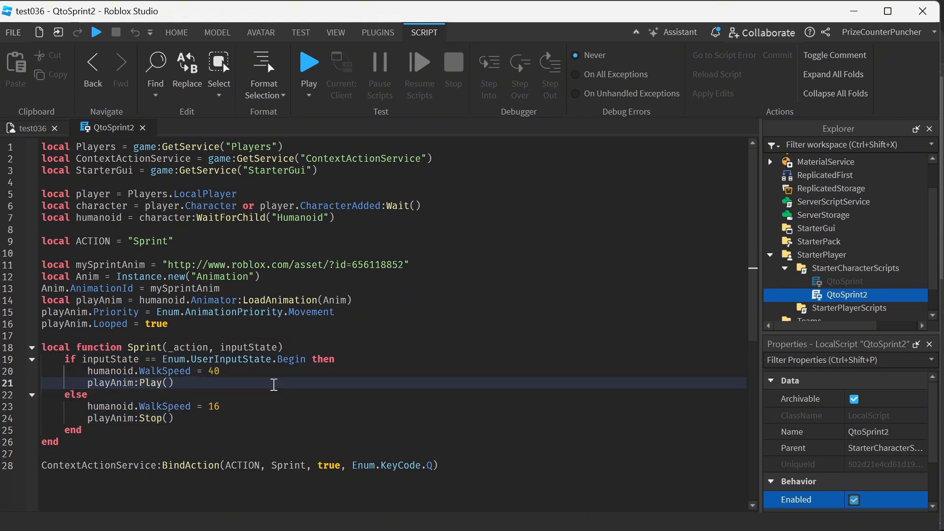
left_click(343, 359)
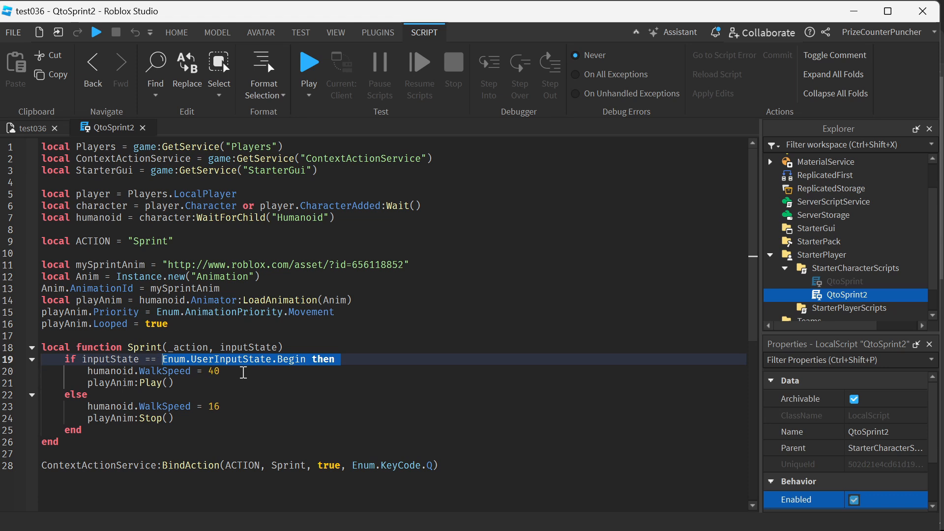
left_click(221, 371)
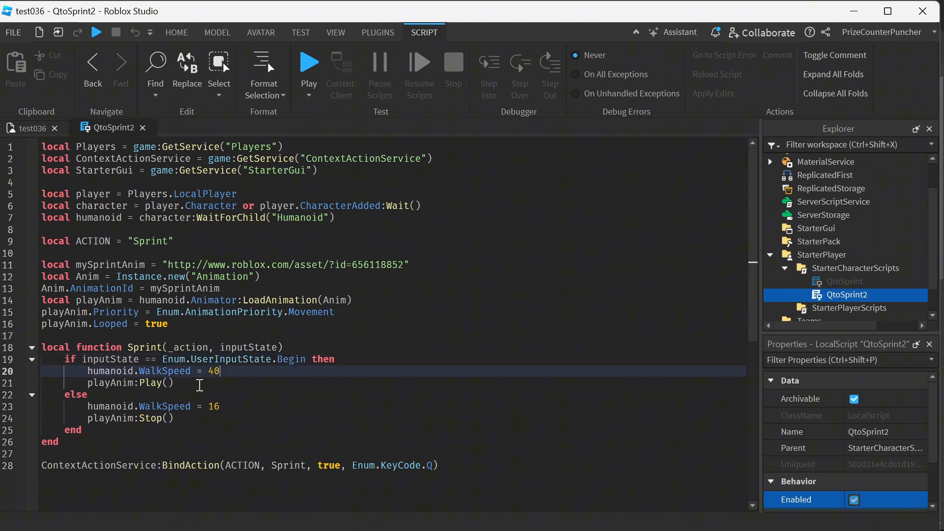
left_click(239, 406)
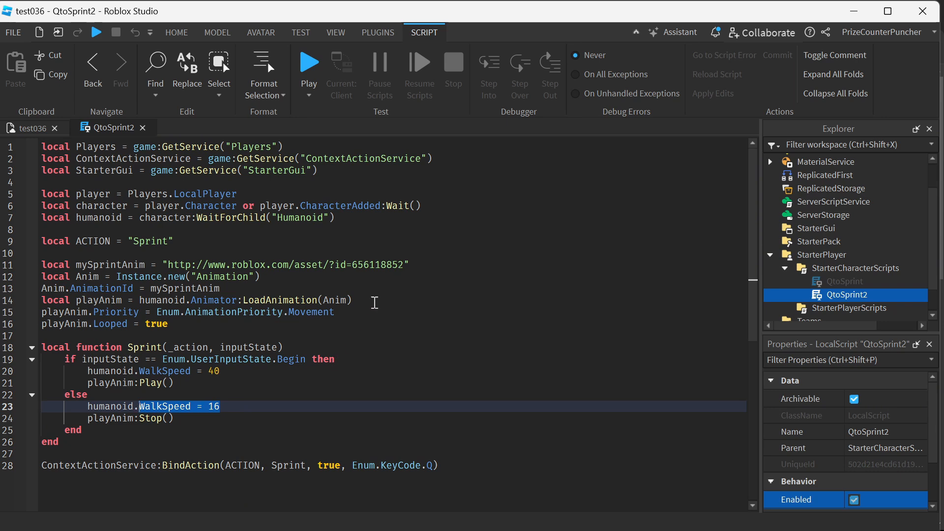
mouse_move(308, 62)
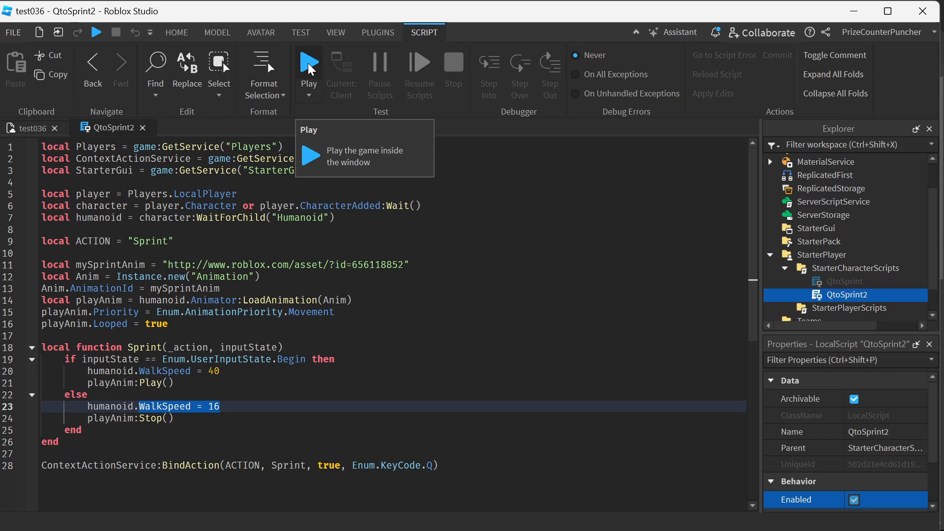
left_click(308, 61)
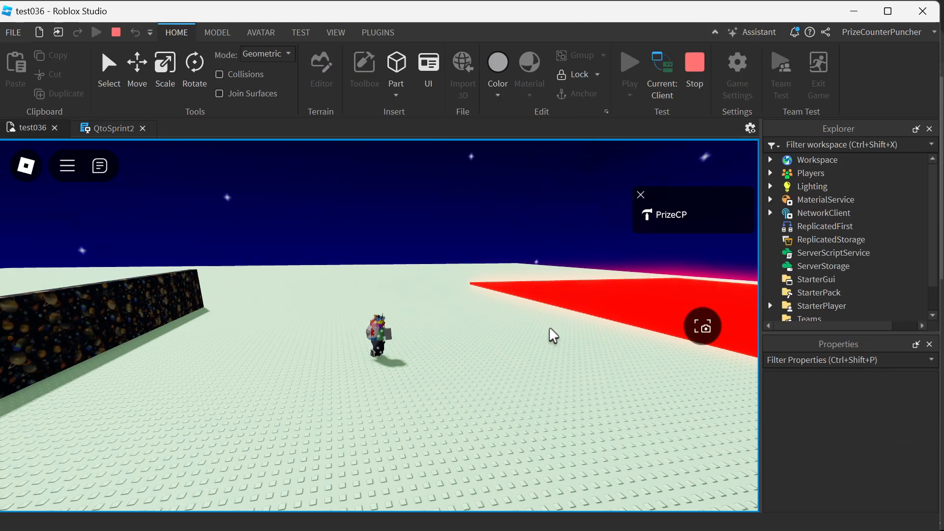